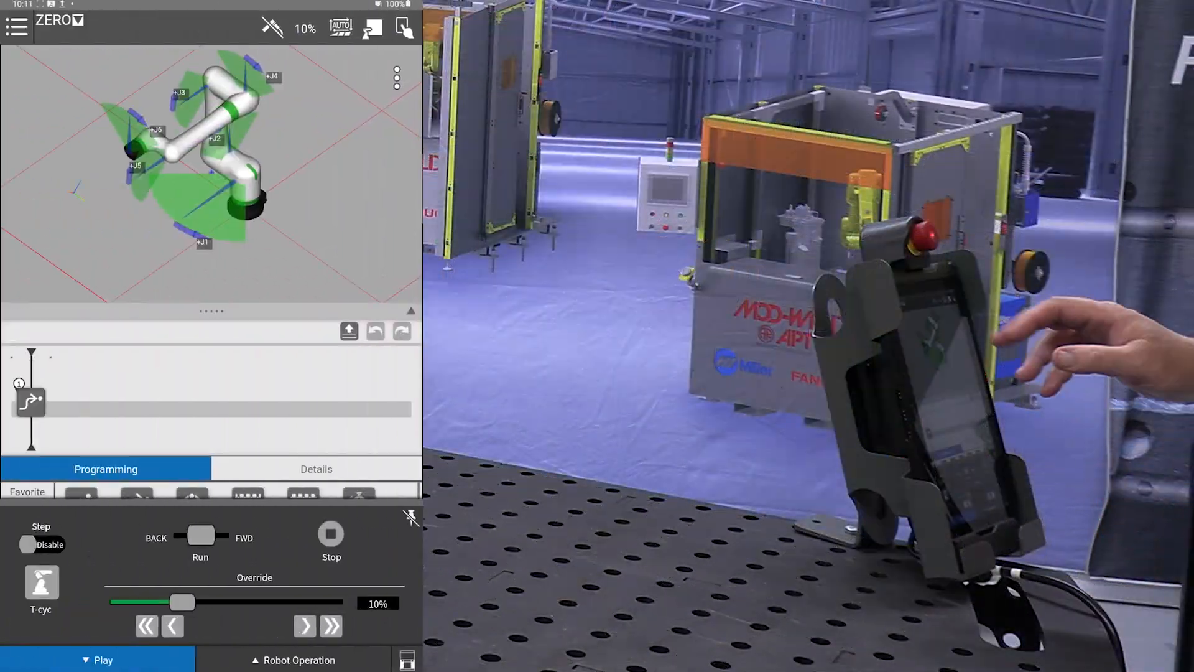
- Navigate from the main menu through Teaching to the Select Program list
left_click(16, 29)
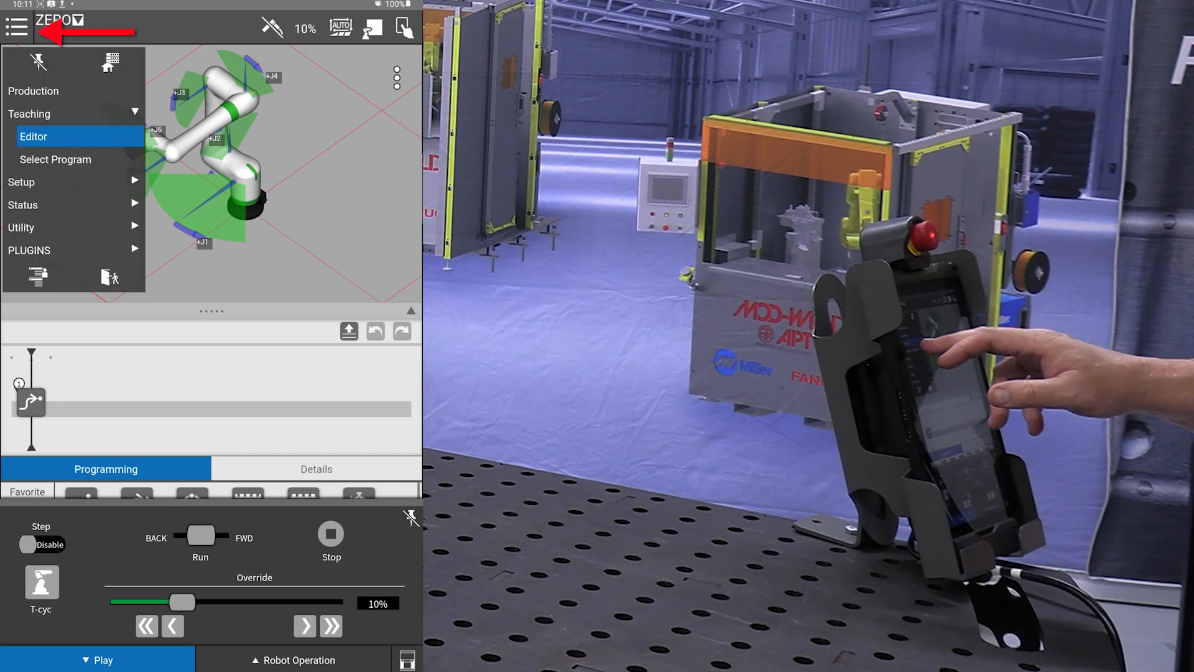
left_click(56, 159)
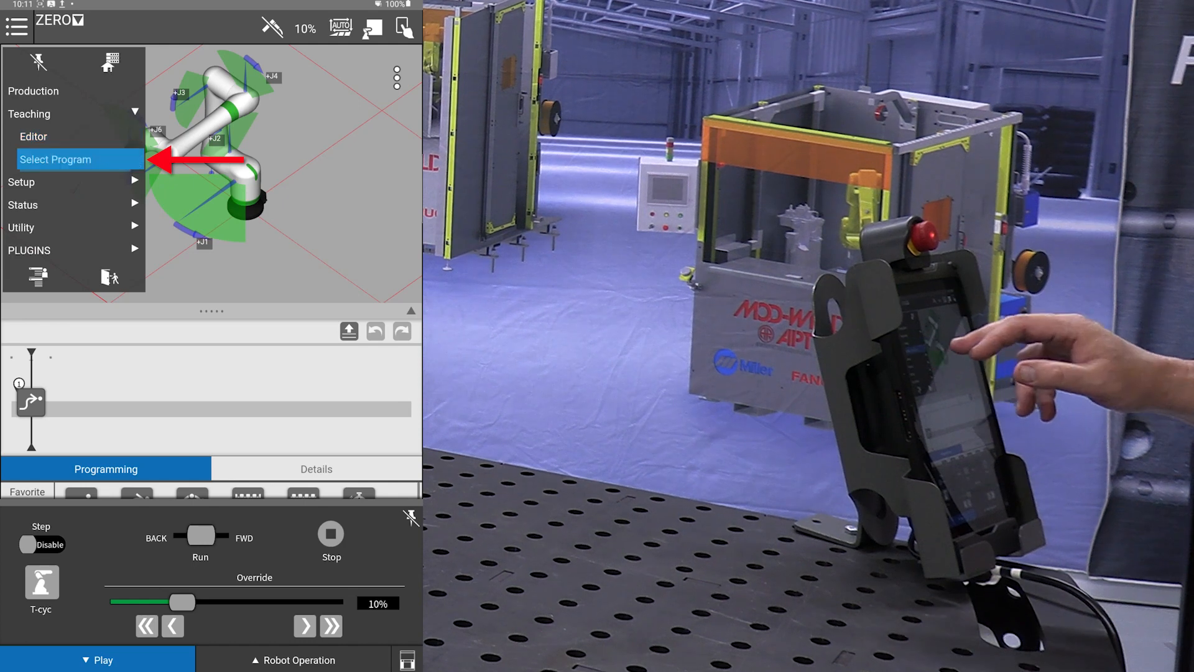
left_click(56, 159)
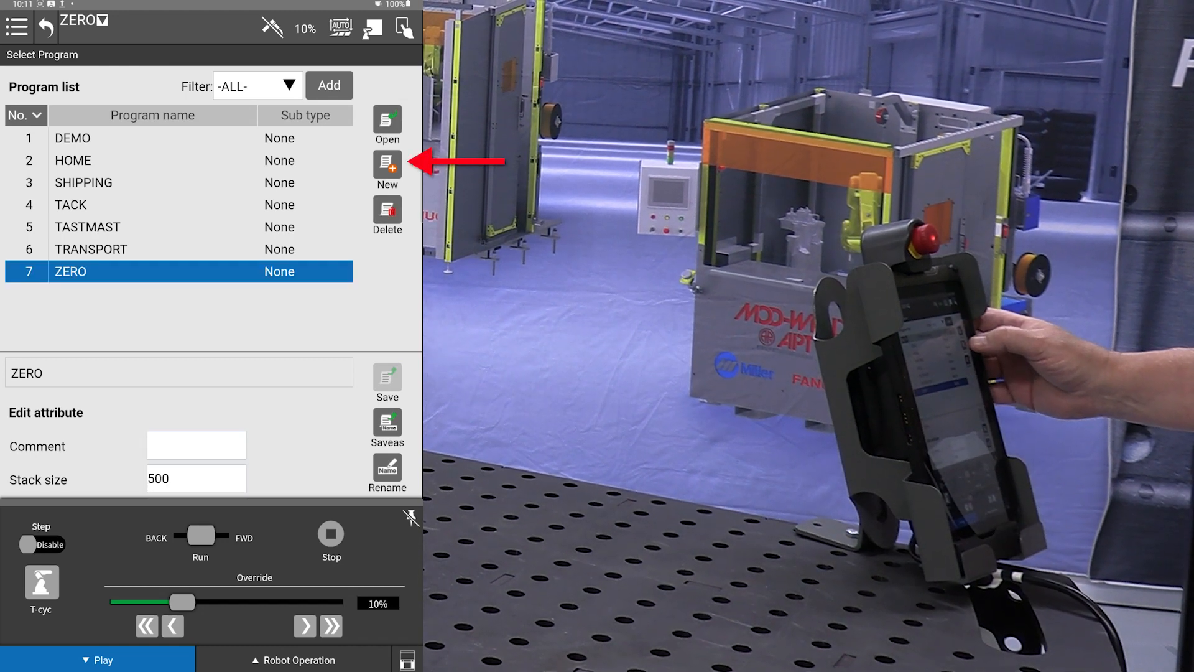
- Create a new program named VERTWELD and confirm the name
left_click(387, 168)
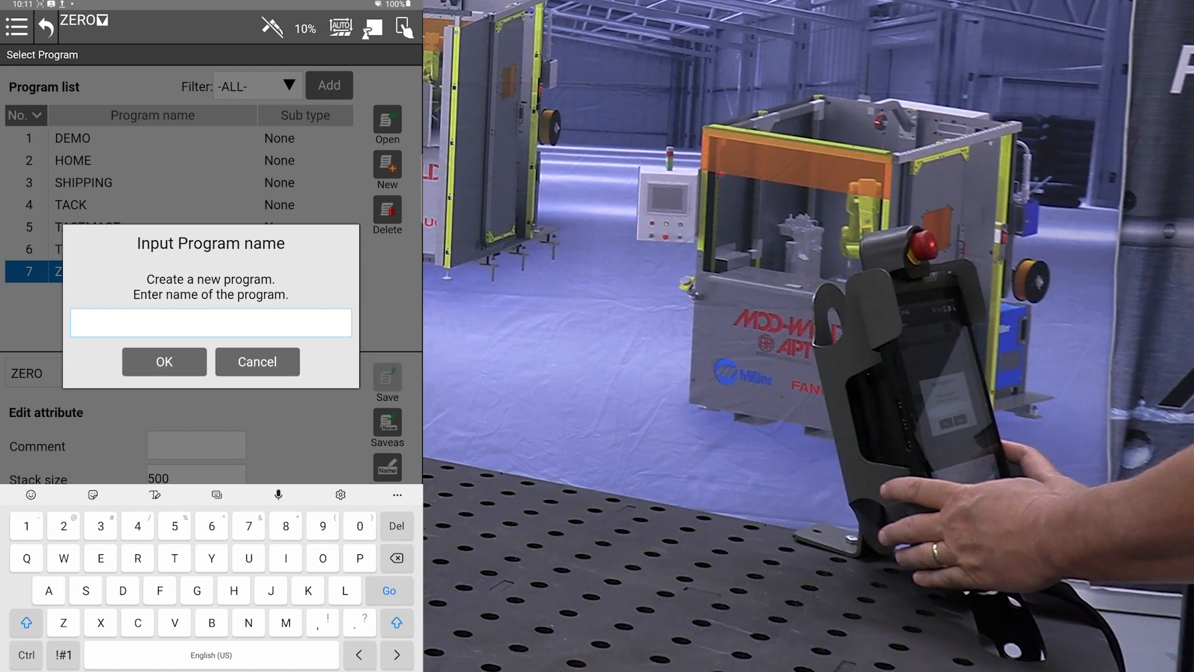
type("Ve")
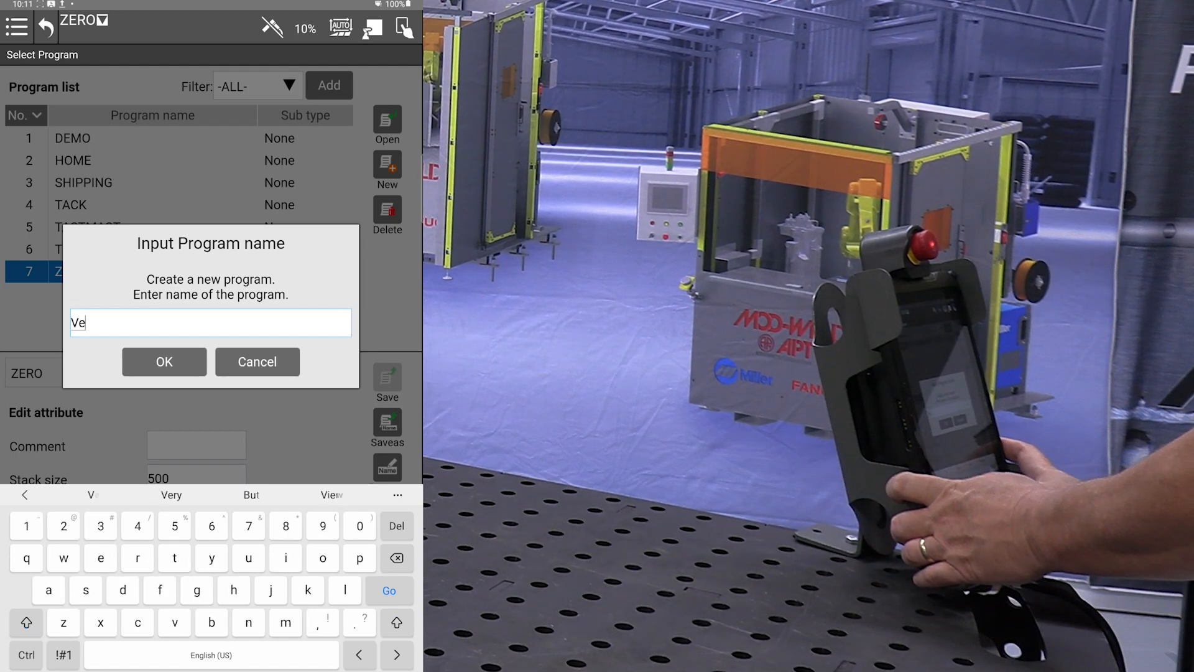
type("rt")
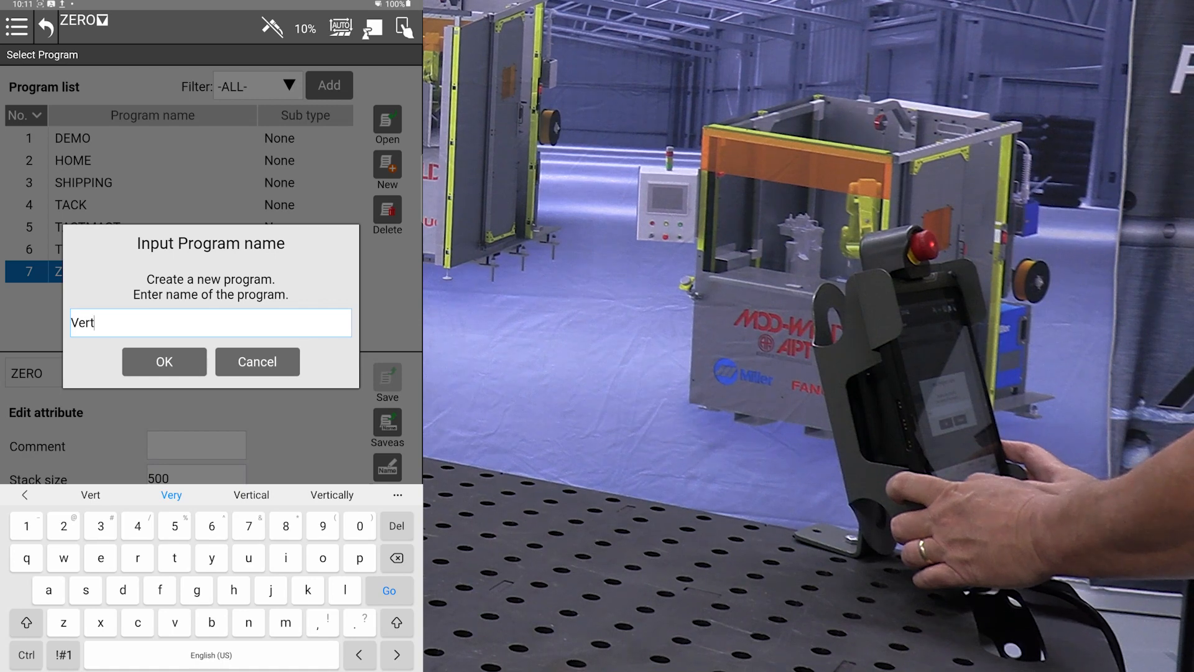
type("wel")
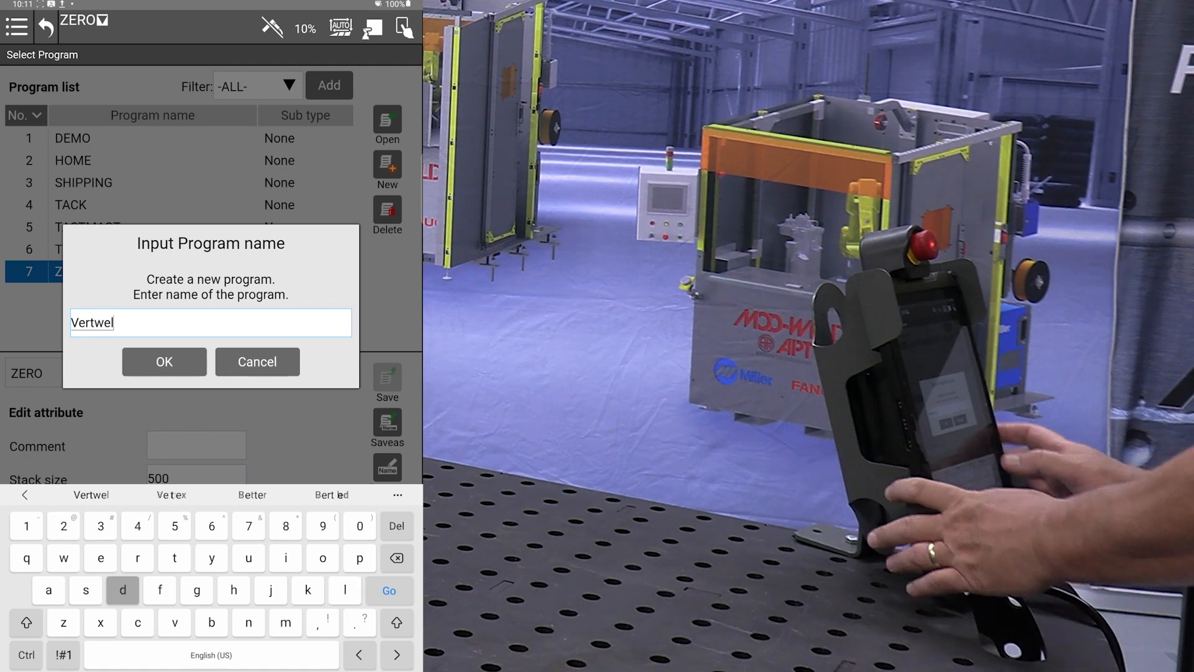
left_click(163, 361)
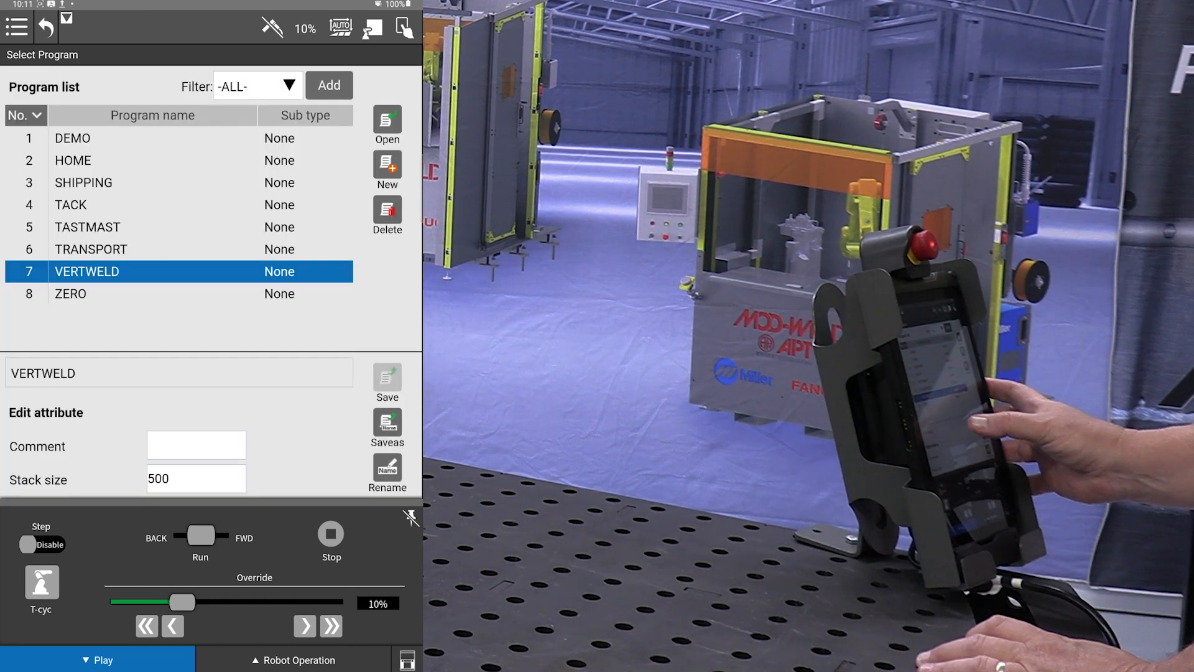
- Load the selected VERTWELD program into the editor with its empty timeline
left_click(387, 124)
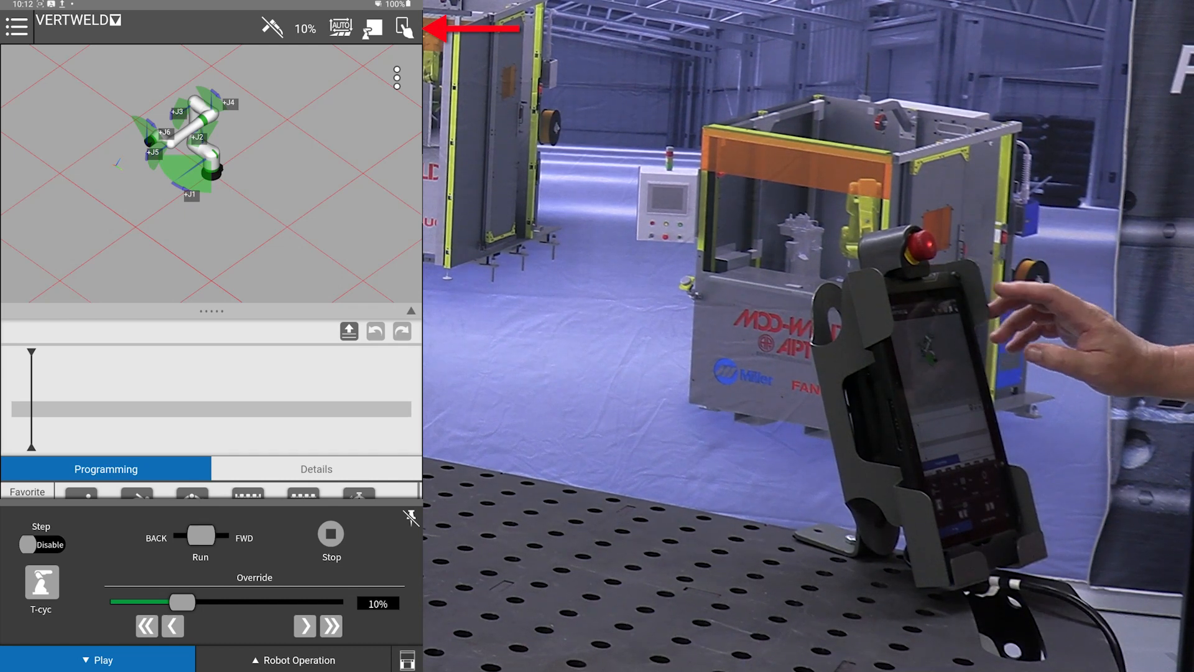
mouse_move(975, 320)
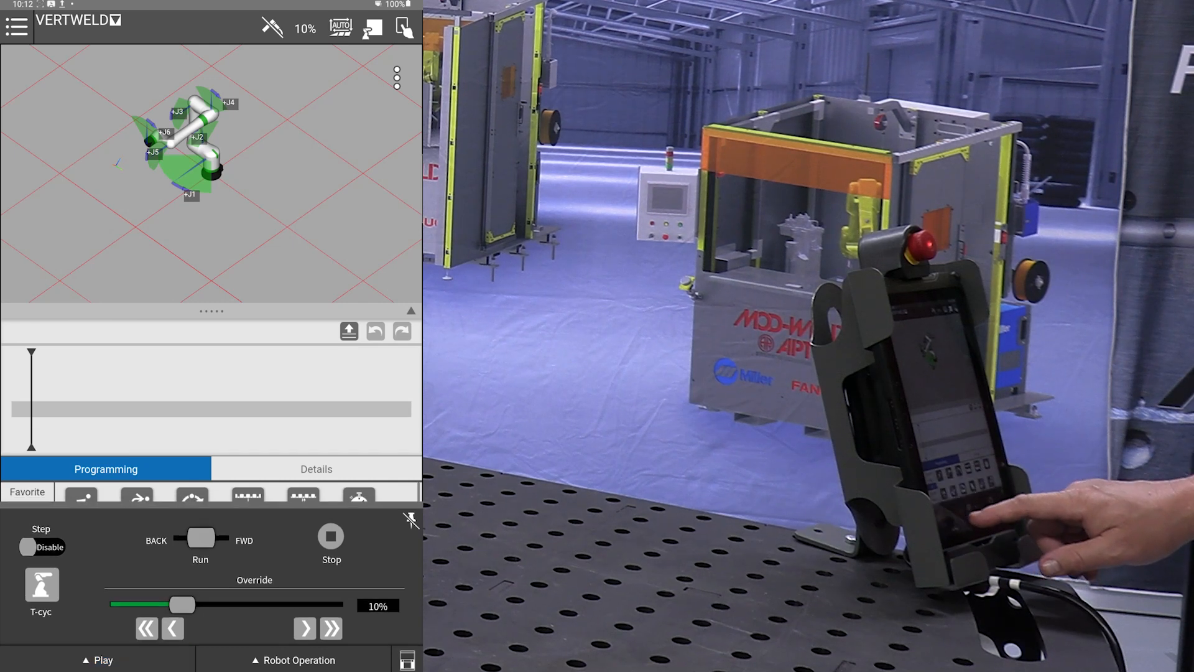
- Add a HandleTeach block from the ArcTool commands onto the VERTWELD timeline
left_click(26, 618)
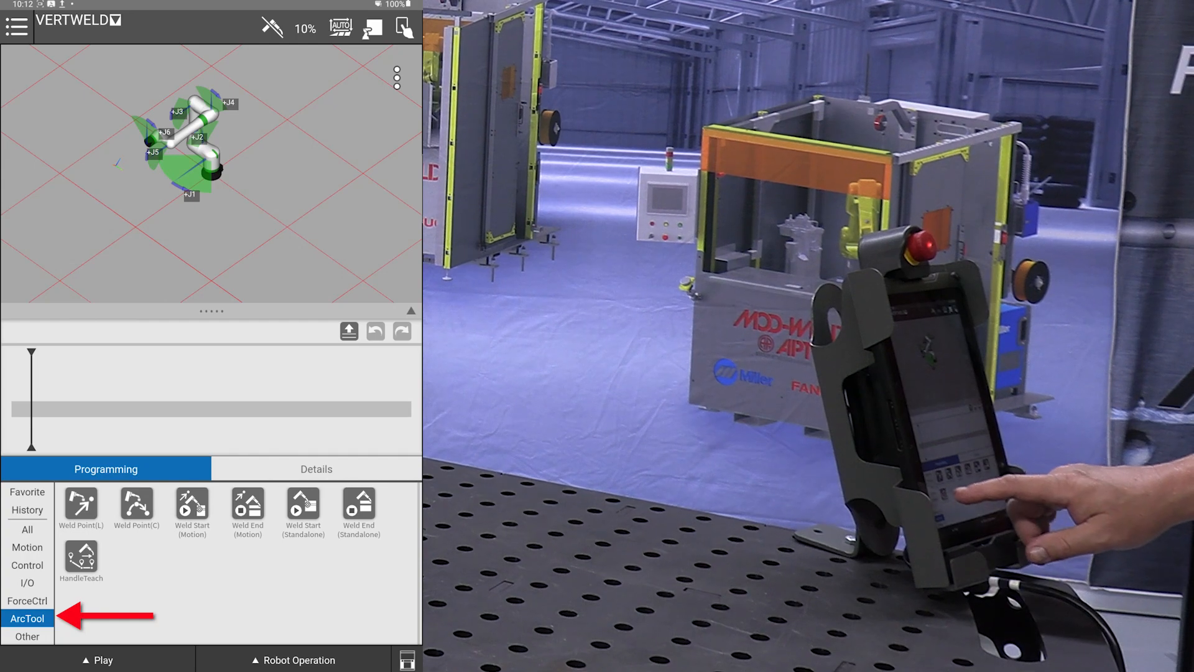
left_click(81, 558)
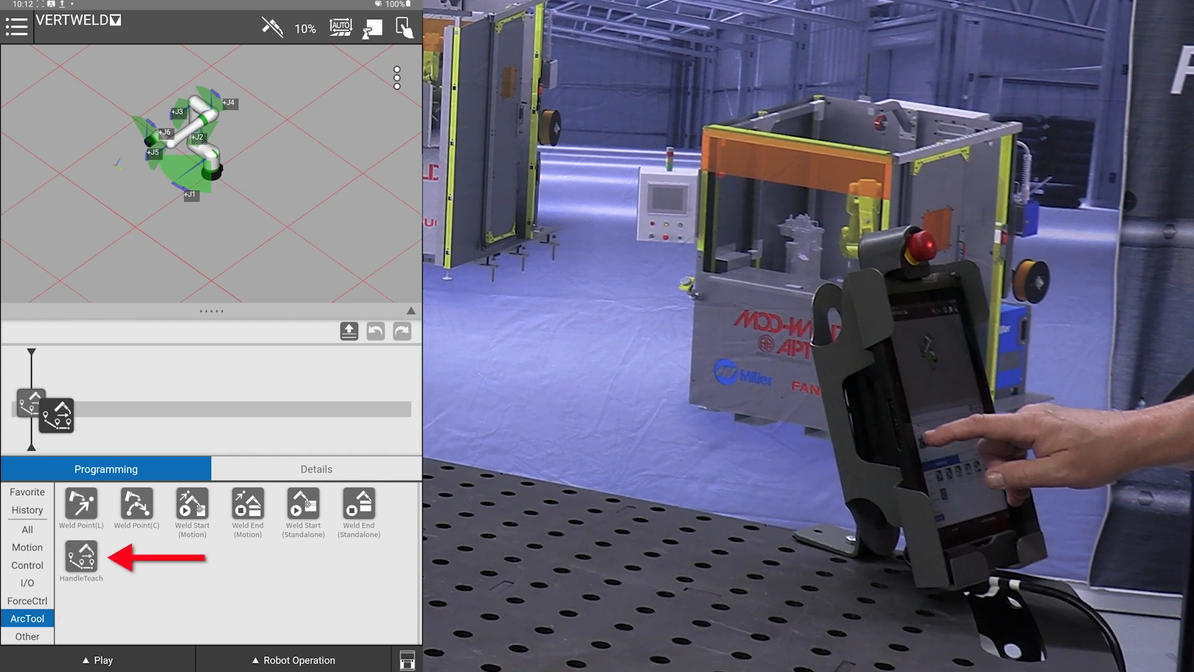
left_click(79, 558)
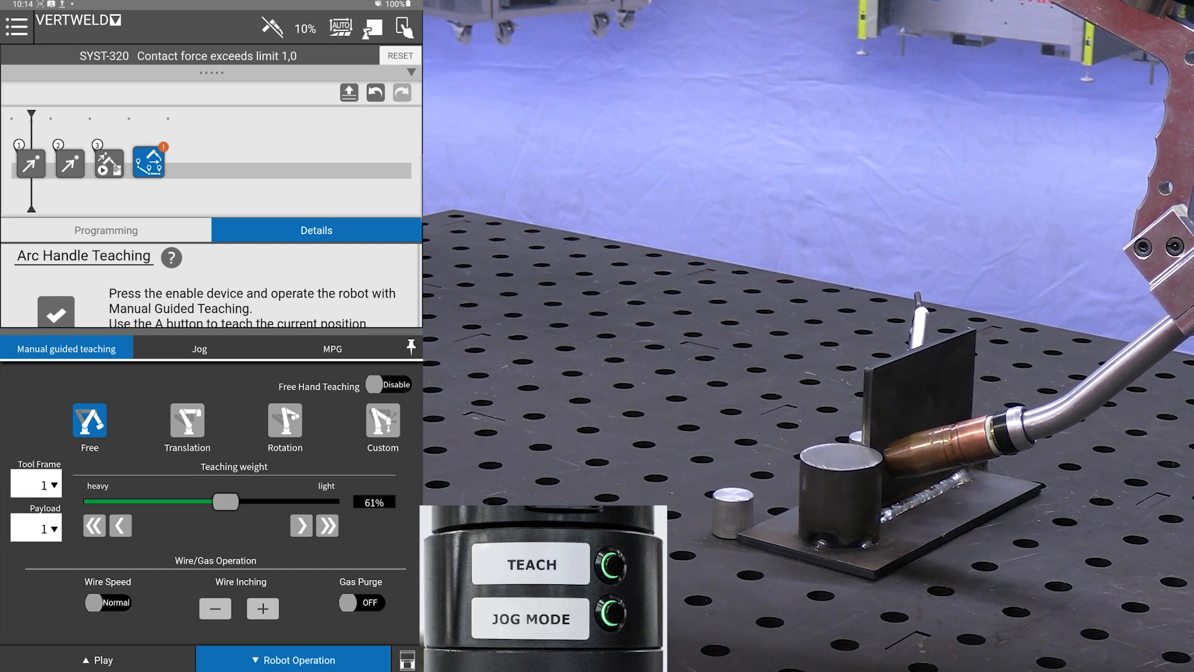
- Switch hand guiding to translation-only motion after teaching home, perch and weld start
left_click(610, 617)
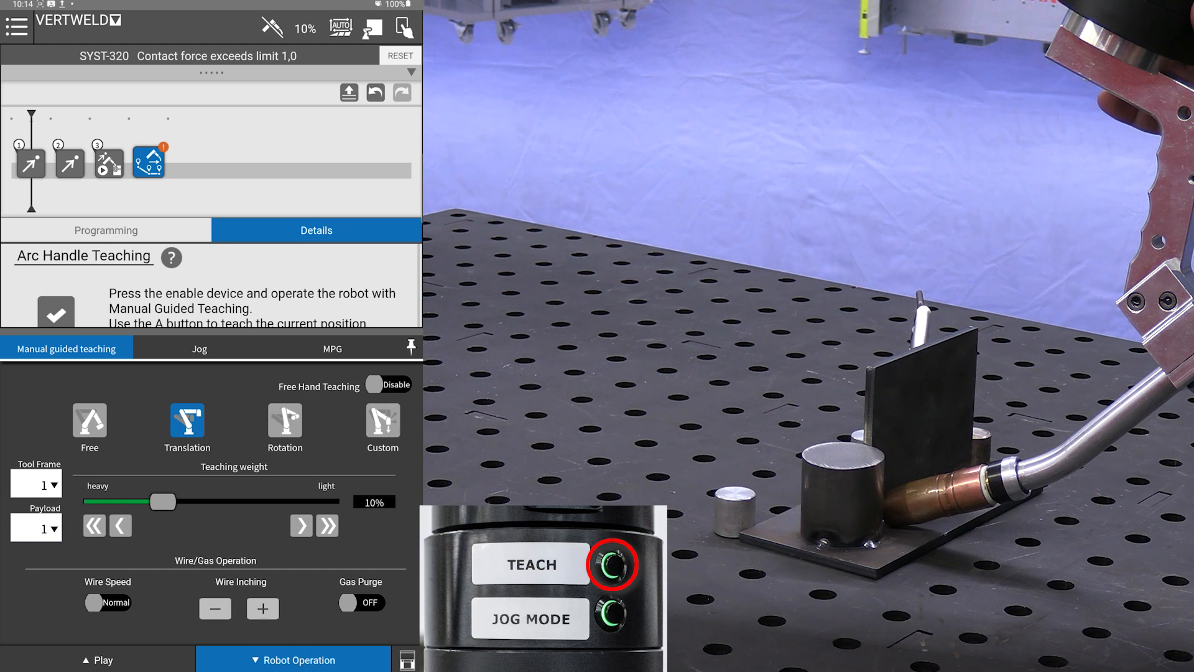
- Return hand guiding to Free motion after teaching the weld end point
left_click(283, 423)
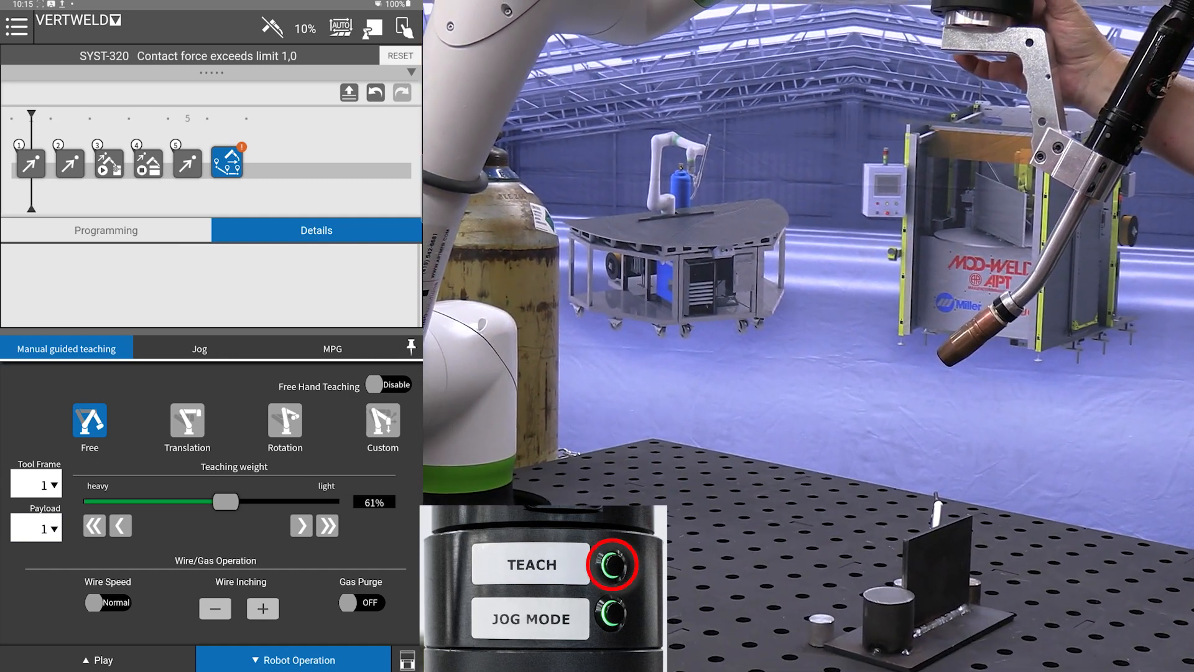
left_click(109, 164)
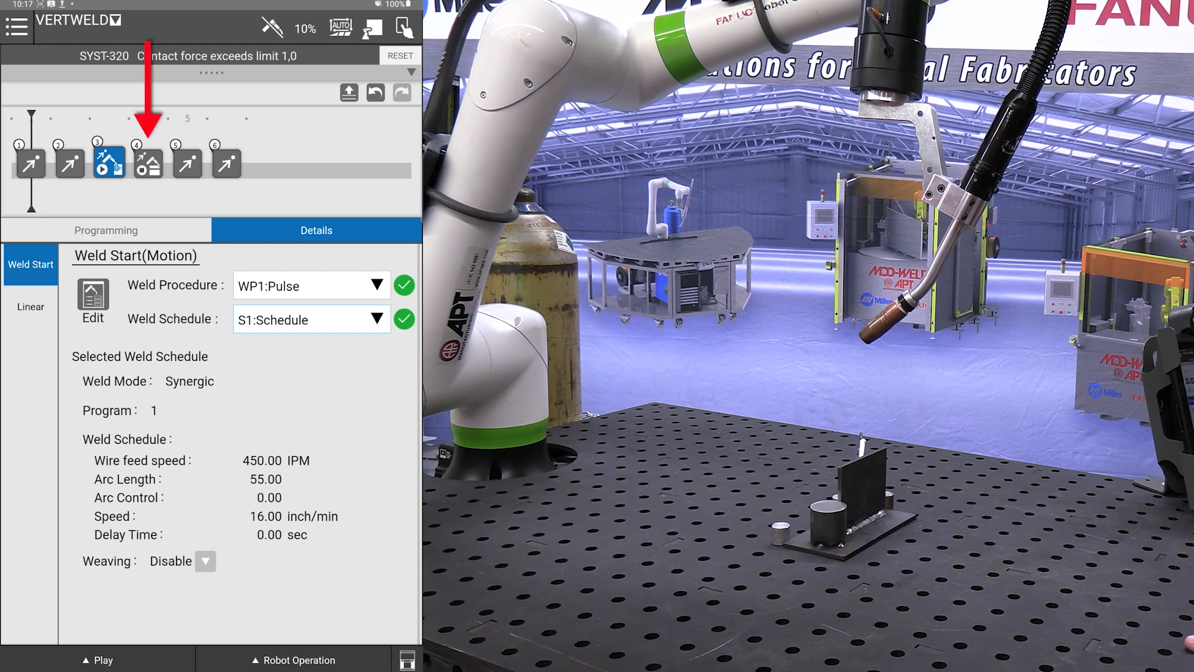
- Assign WP1:Pulse with S1:Schedule to the weld end step and clear the alarm
left_click(148, 160)
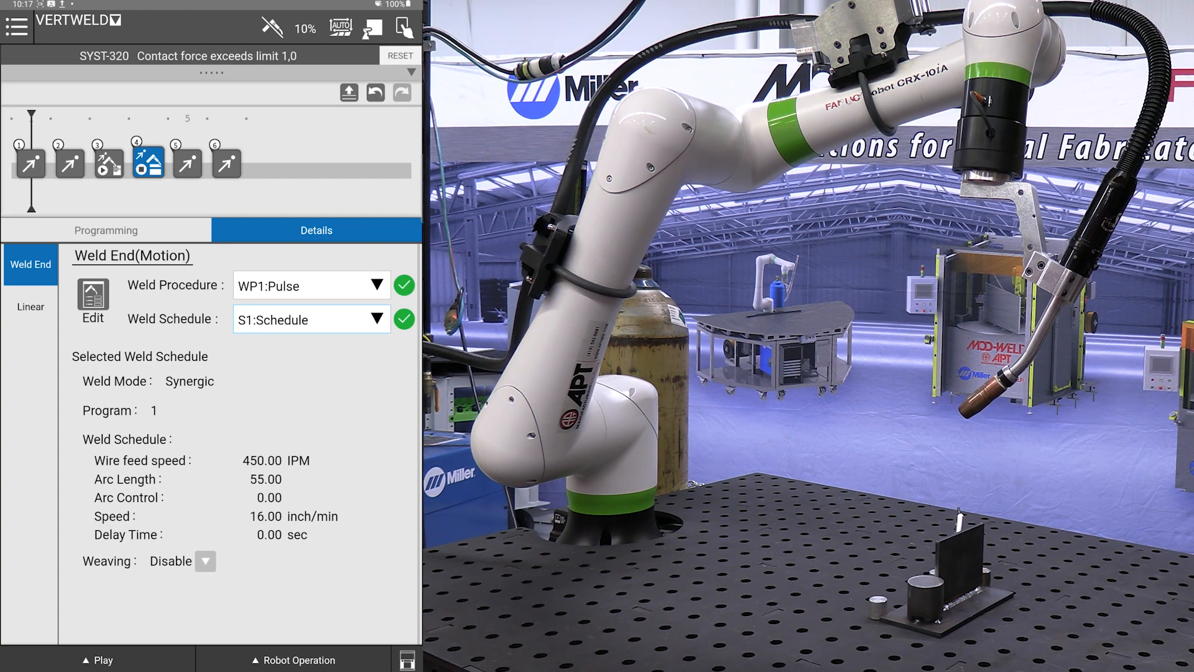
left_click(400, 55)
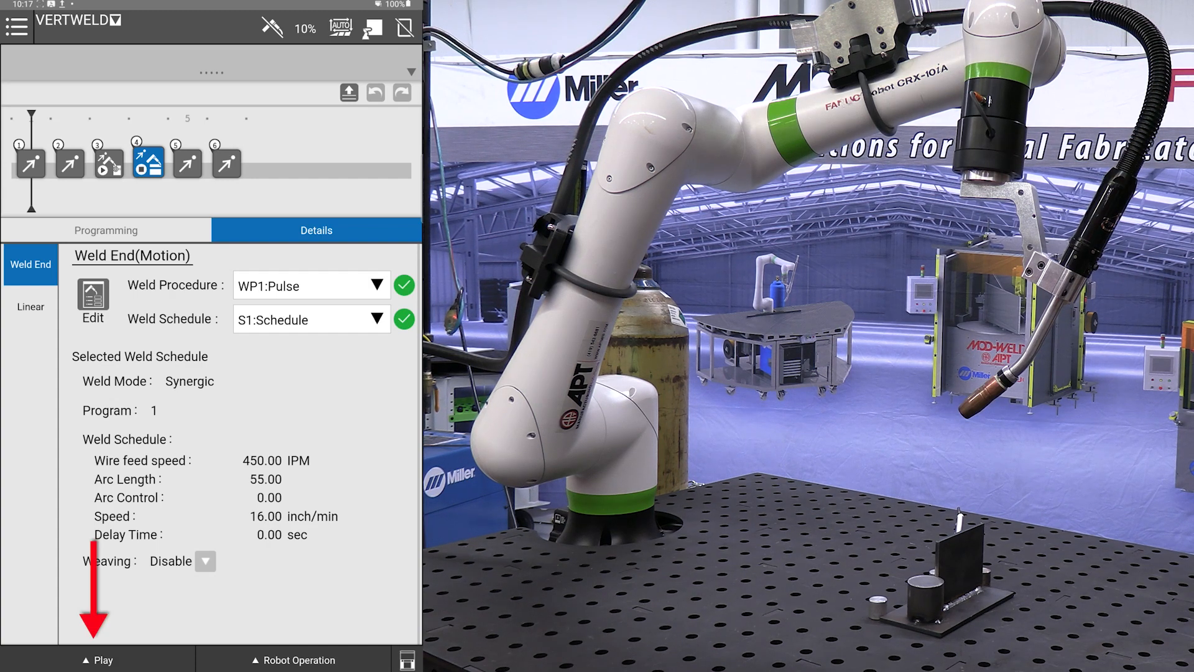
- Slide the Play panel Override to 100% and bring up the Weld Enable/Disable choice
left_click(98, 659)
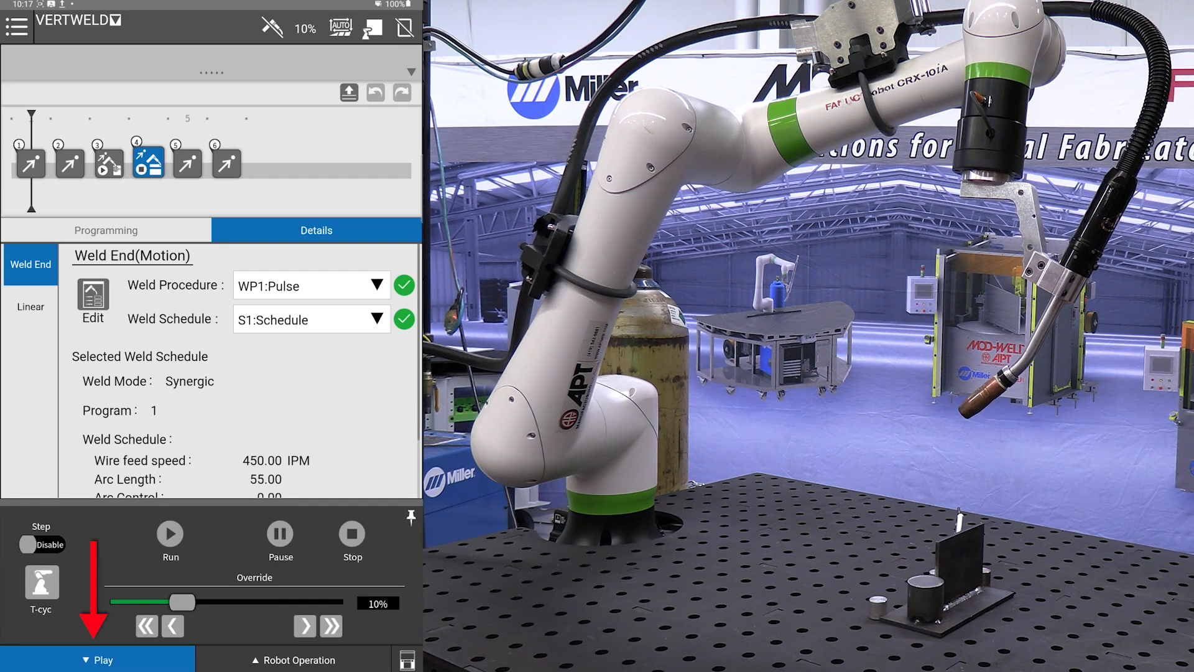
left_click_drag(183, 602, 280, 602)
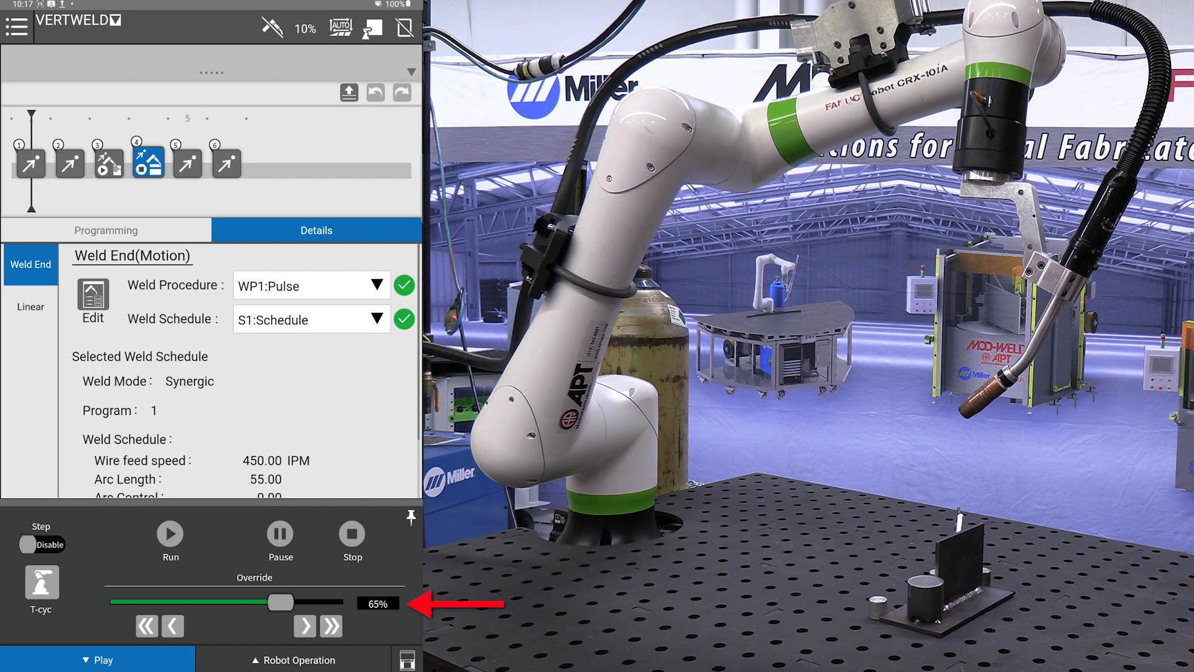
left_click_drag(280, 602, 343, 602)
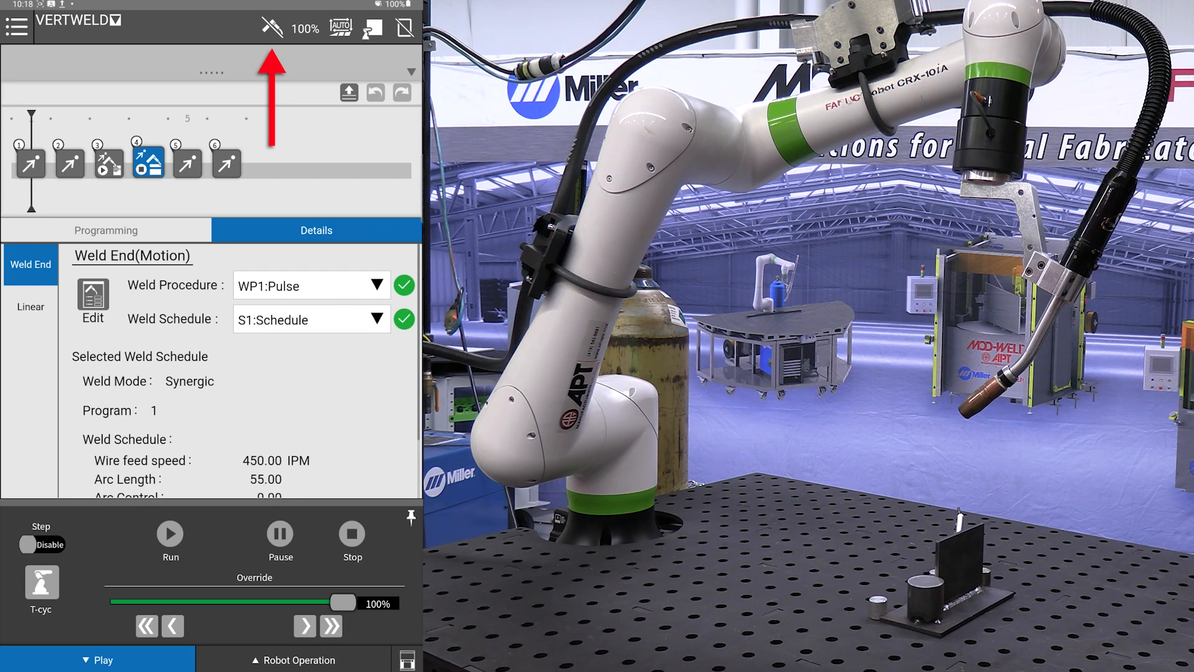
left_click(270, 29)
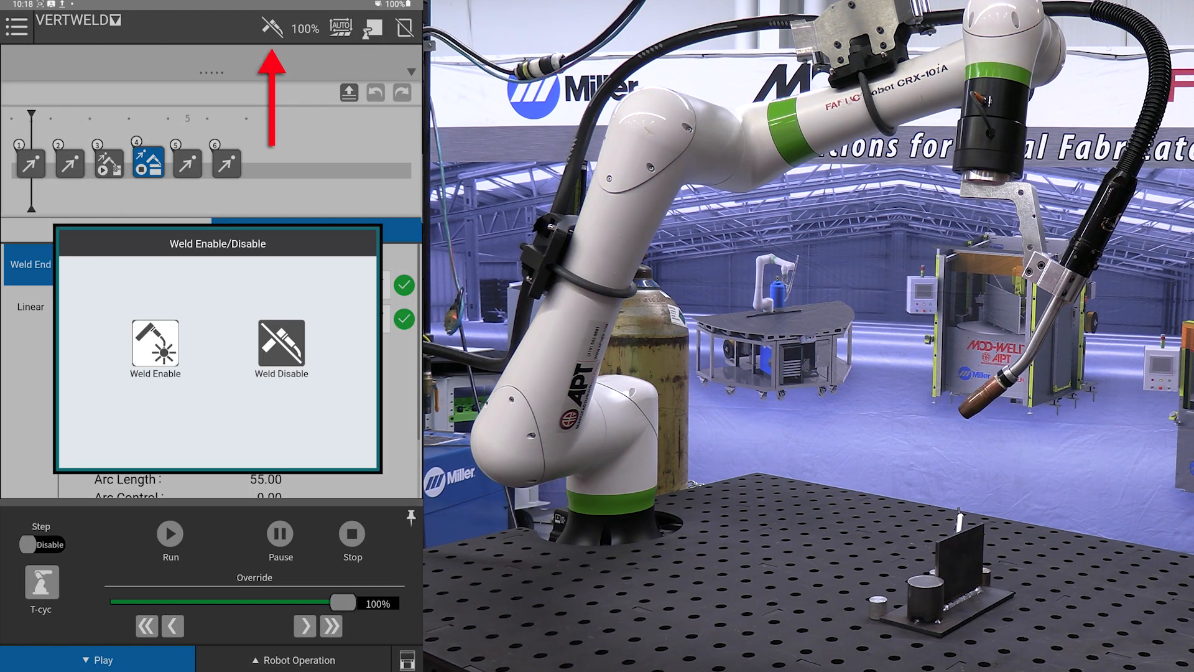